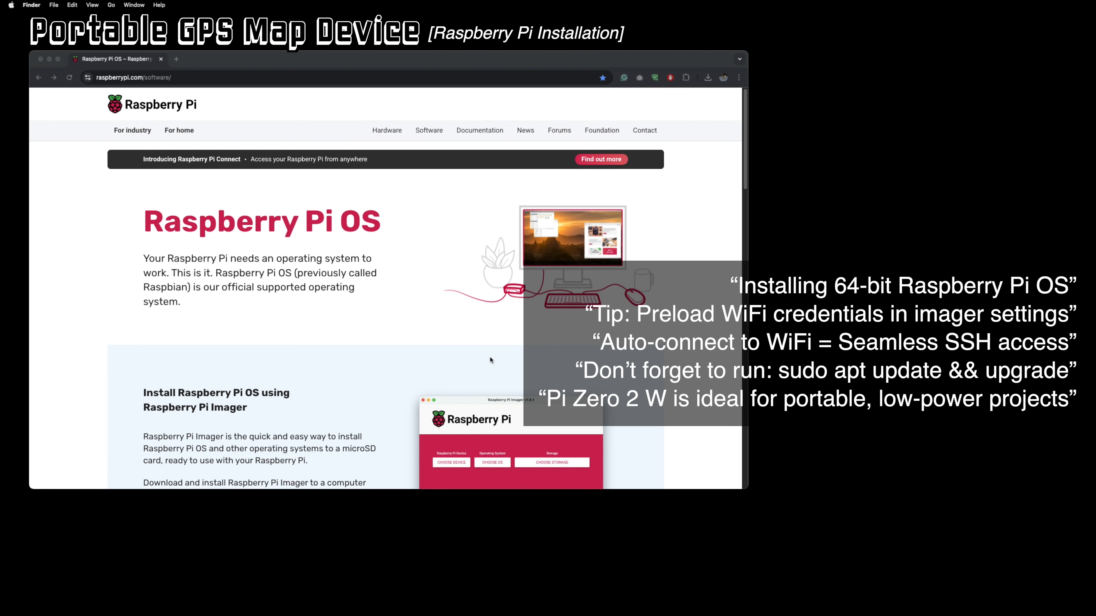
# Step: Download Raspberry Pi Imager for macOS and launch the downloaded disk image
pyautogui.scroll(-3)
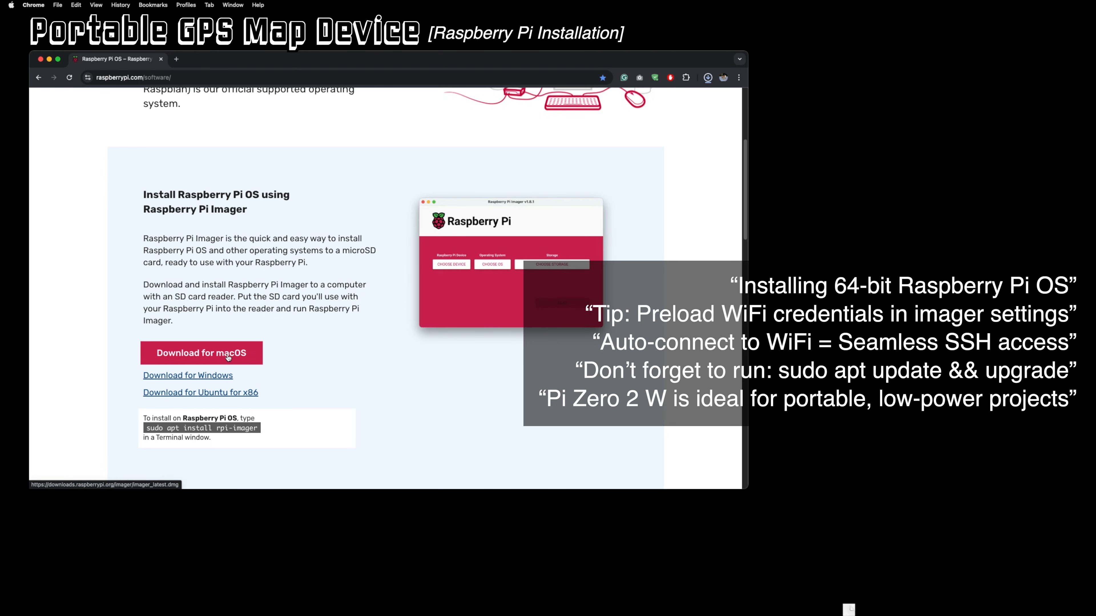
pyautogui.click(202, 353)
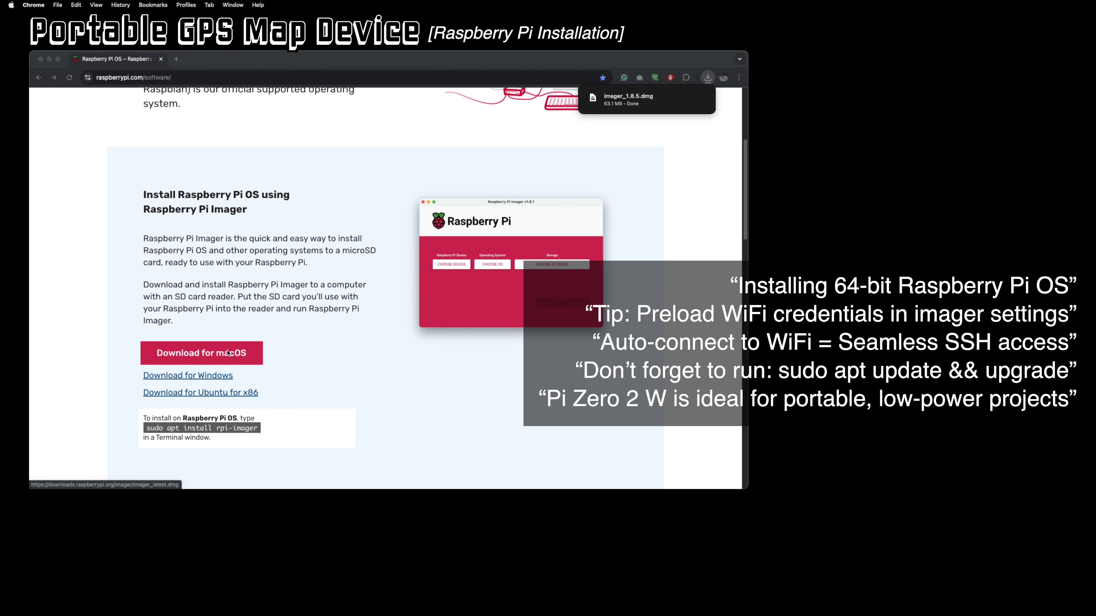
pyautogui.click(451, 264)
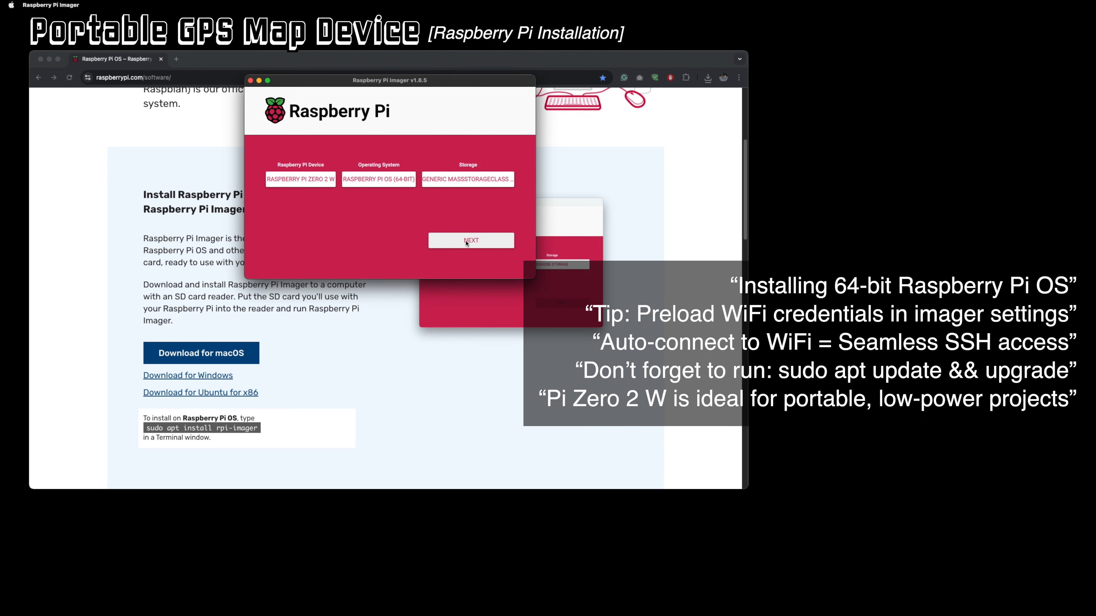
# Step: Customise the OS image with hostname, Wi-Fi, locale and SSH enabled, then save the settings
pyautogui.click(470, 240)
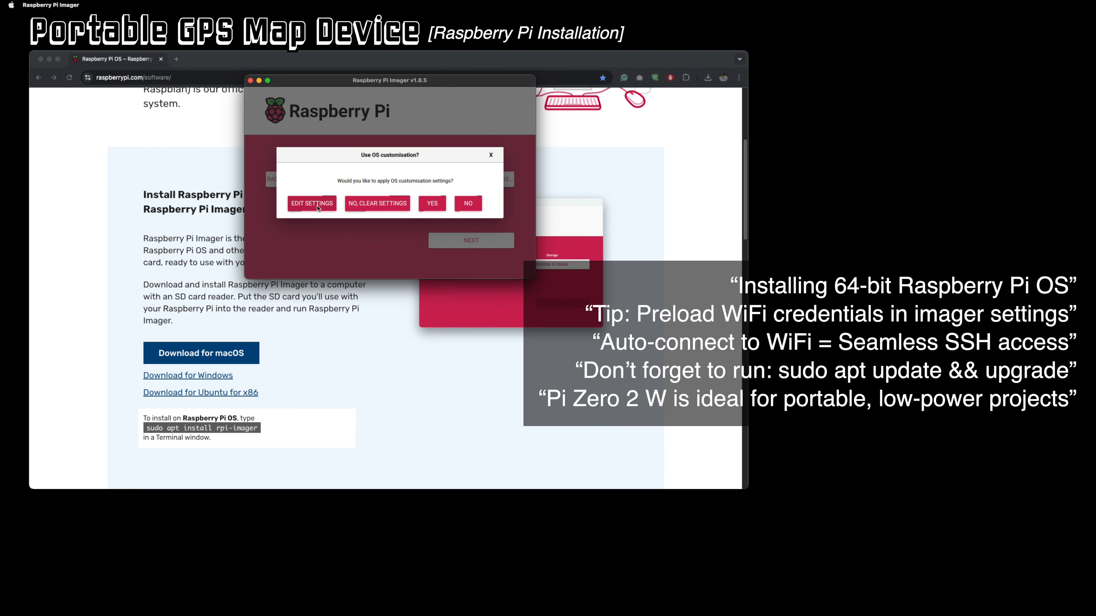
pyautogui.click(312, 203)
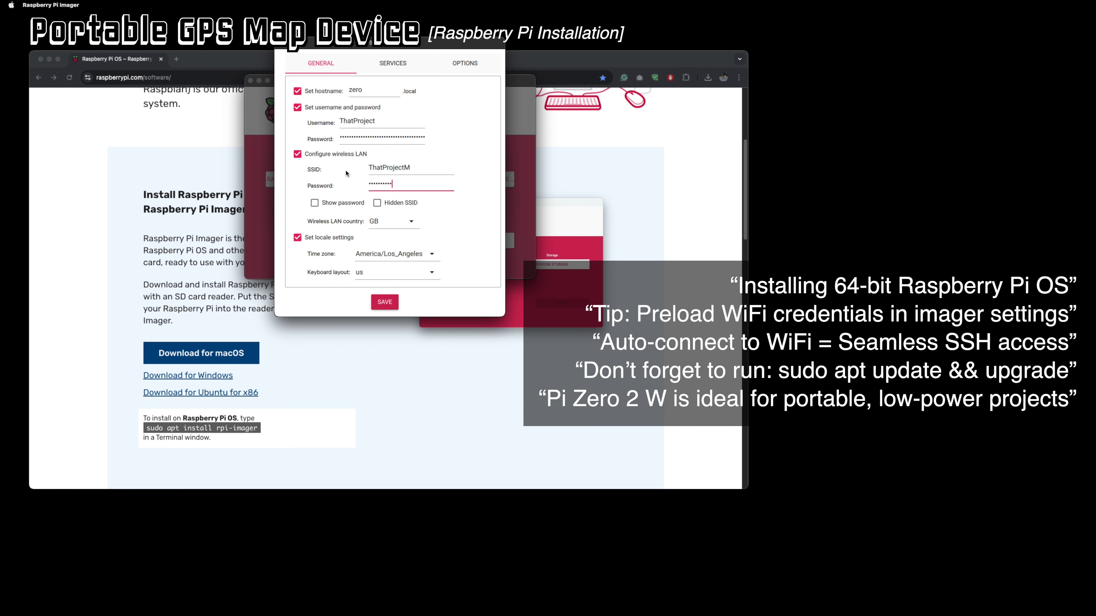
pyautogui.click(392, 63)
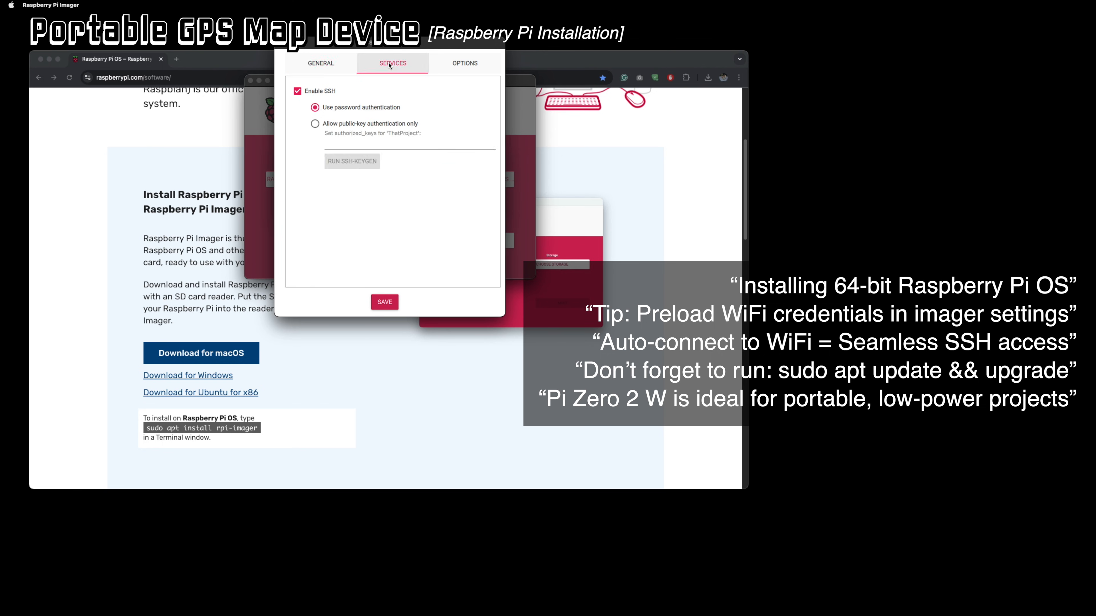
pyautogui.click(464, 63)
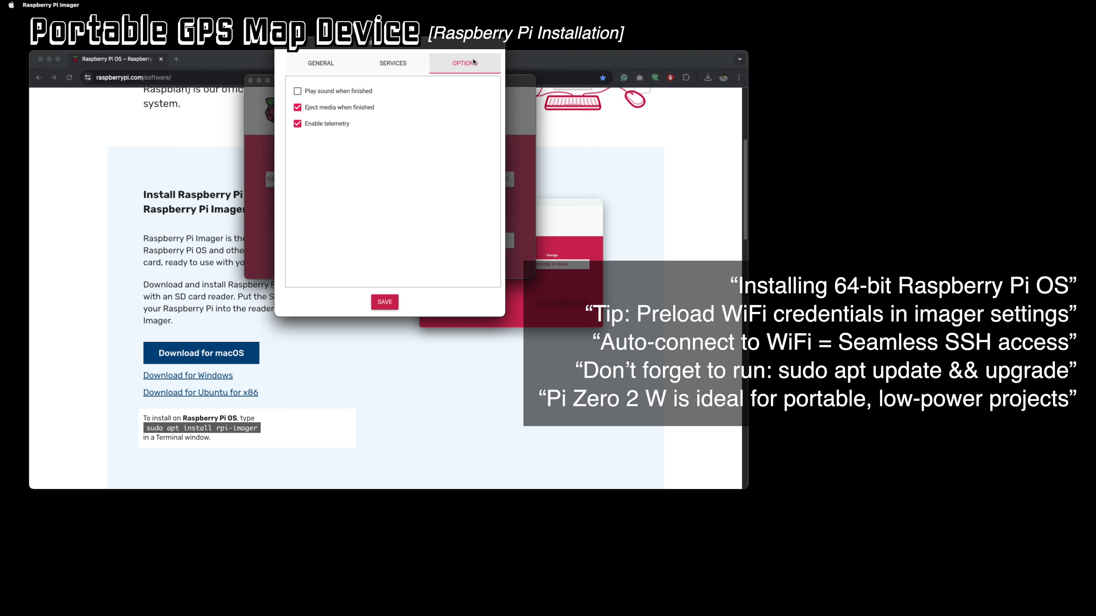
pyautogui.moveTo(383, 302)
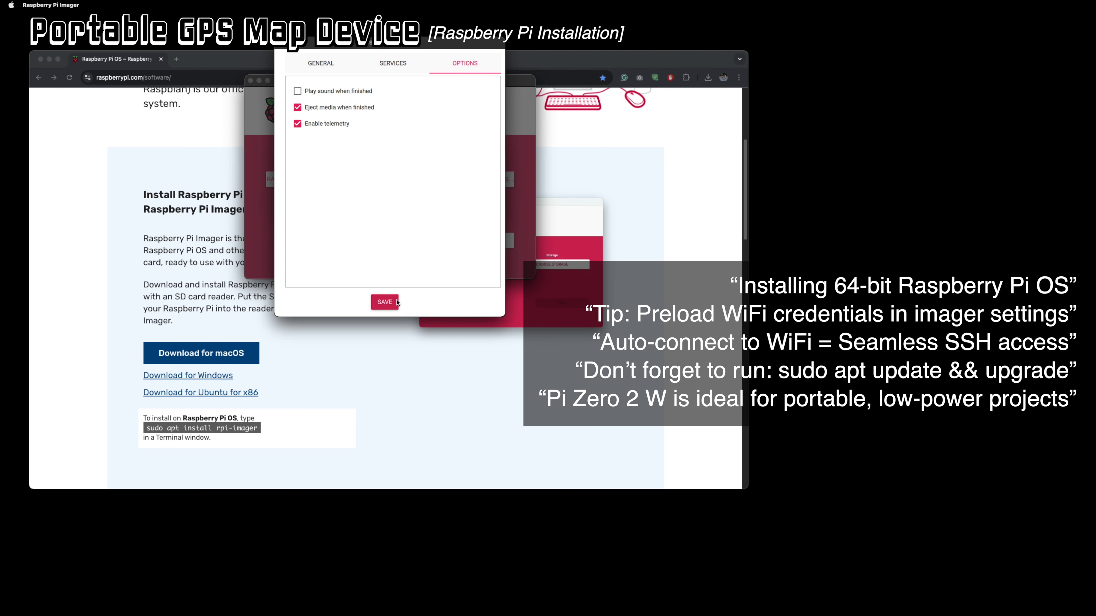
pyautogui.click(384, 302)
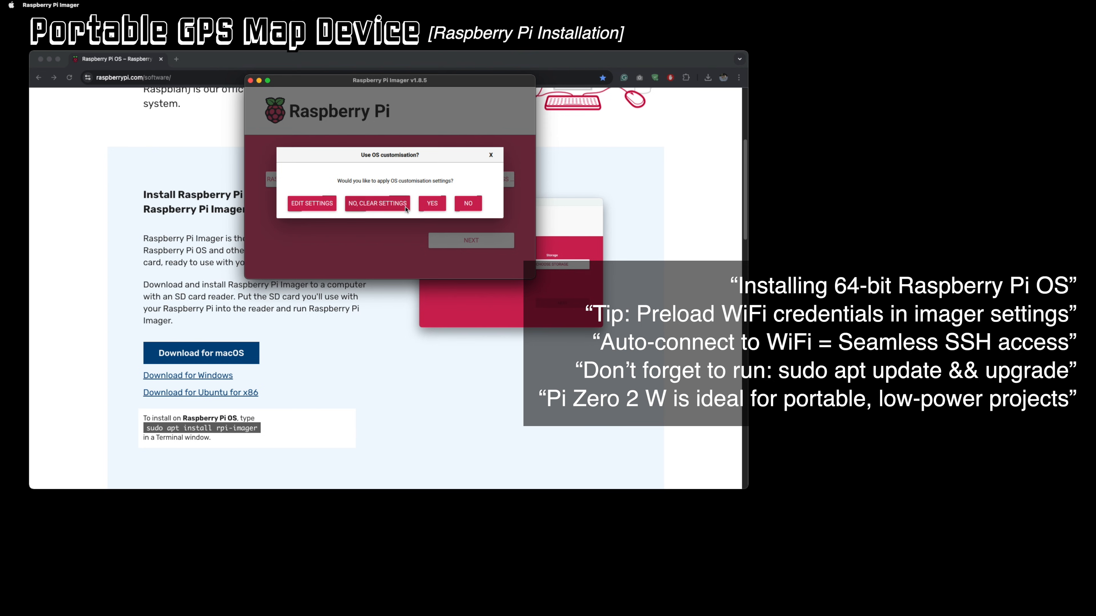
# Step: Write 64-bit Raspberry Pi OS to the SD card and dismiss the success notice
pyautogui.click(377, 204)
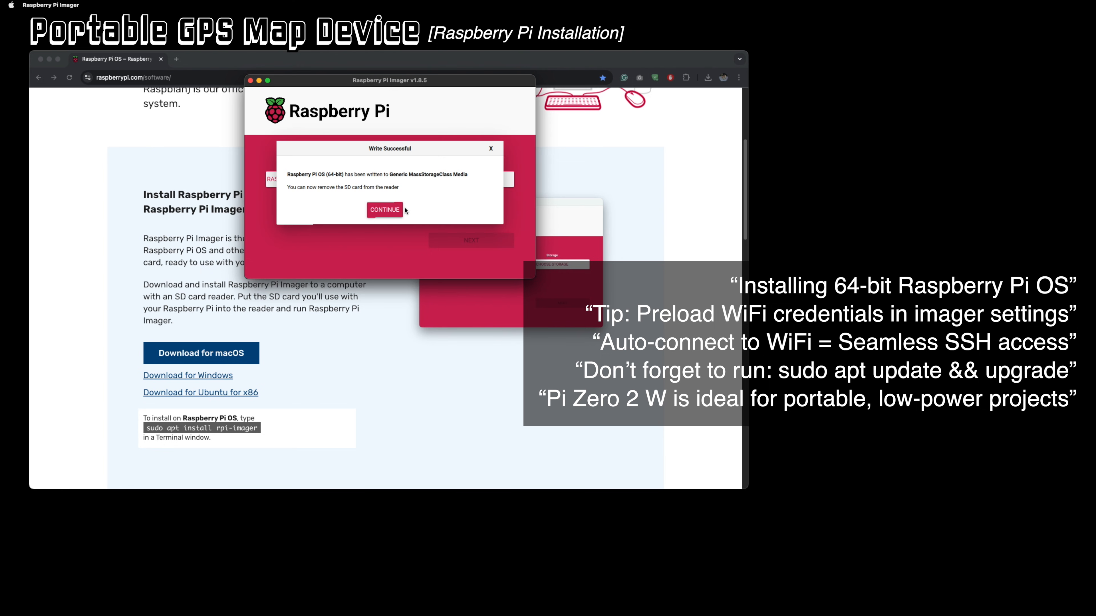
pyautogui.click(384, 209)
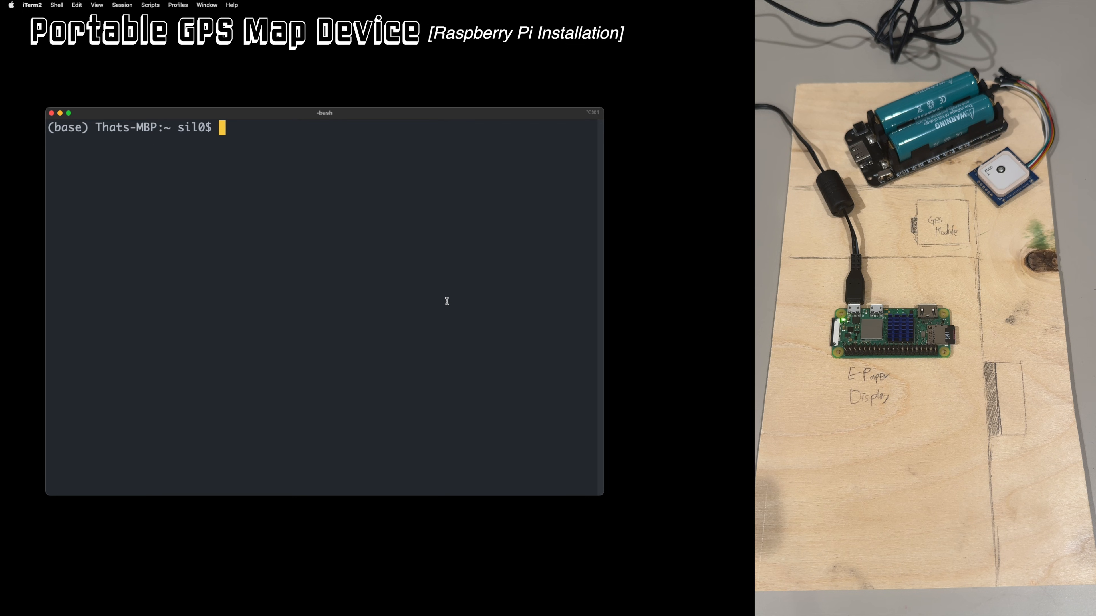
# Step: SSH into the Pi as ThatProject, accept the host key, and run sudo apt update
pyautogui.write('ssh ThatProject@zero.local')
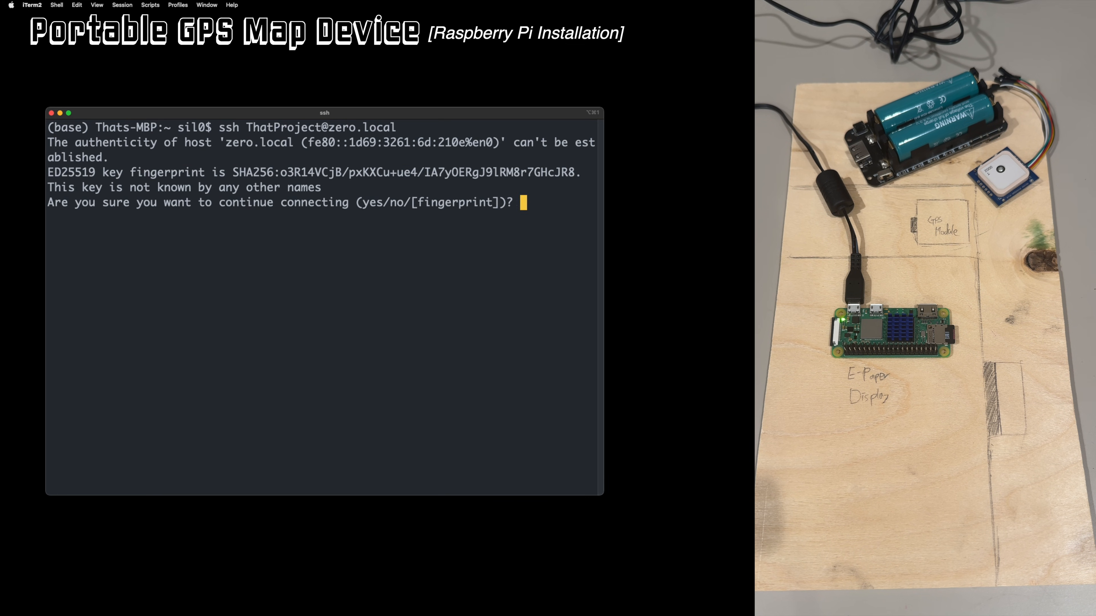
pyautogui.write('yes')
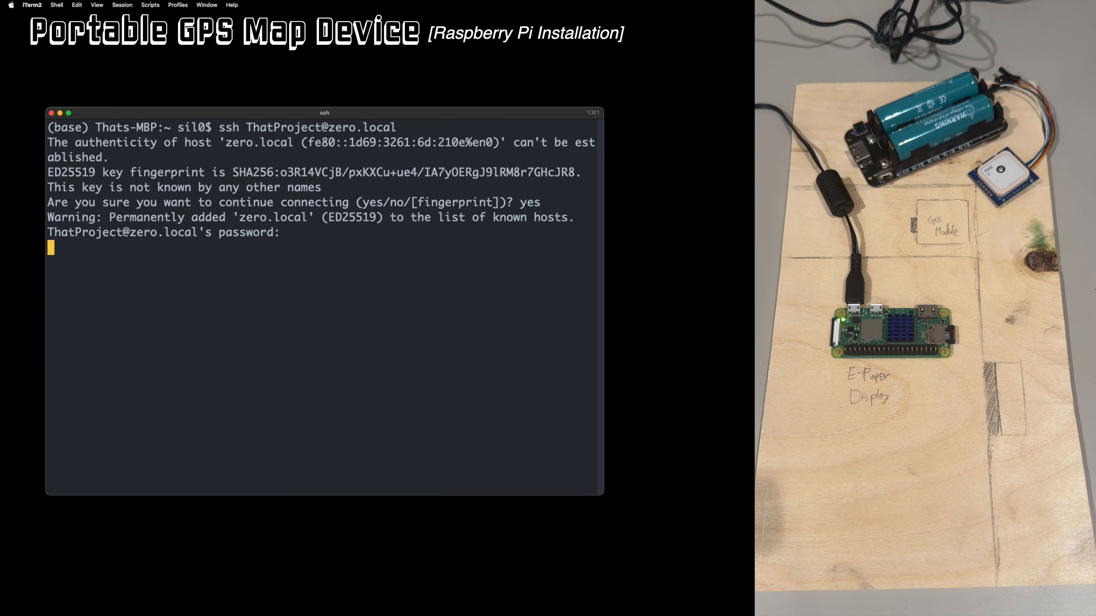
pyautogui.write('sudo apt update')
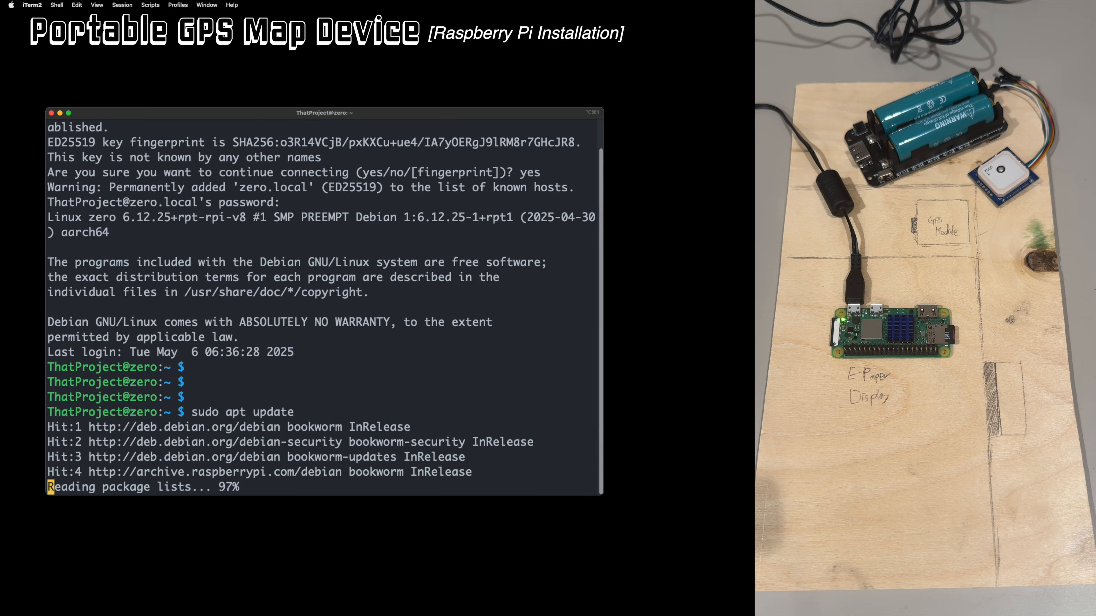
# Step: Run sudo apt full-upgrade, then shut the Pi down with sudo shutdown -h now
pyautogui.write('sudo apt full-upgrade')
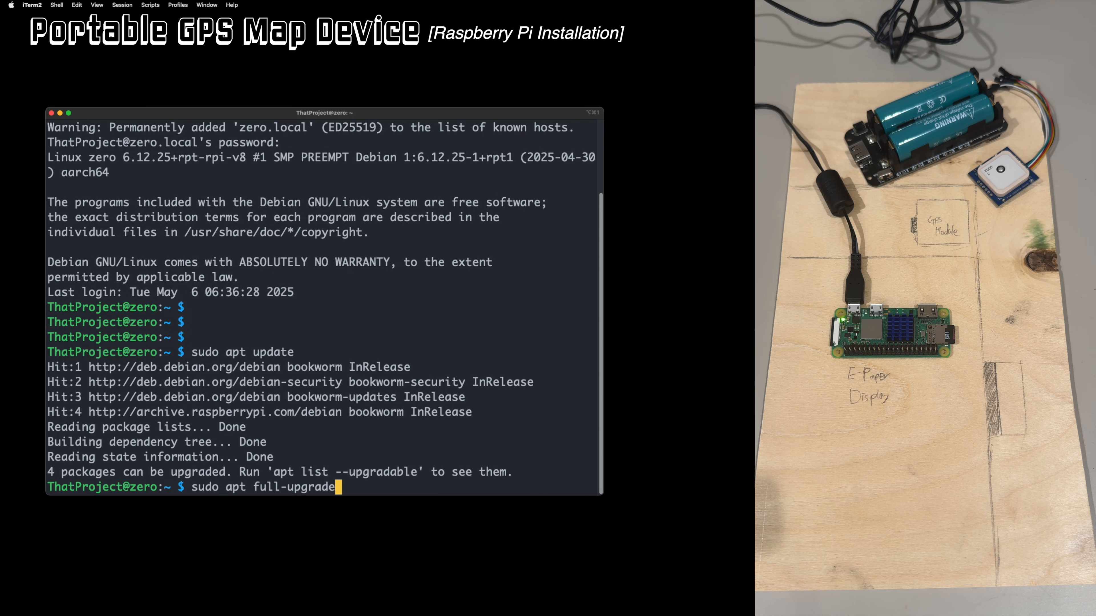
pyautogui.press('enter')
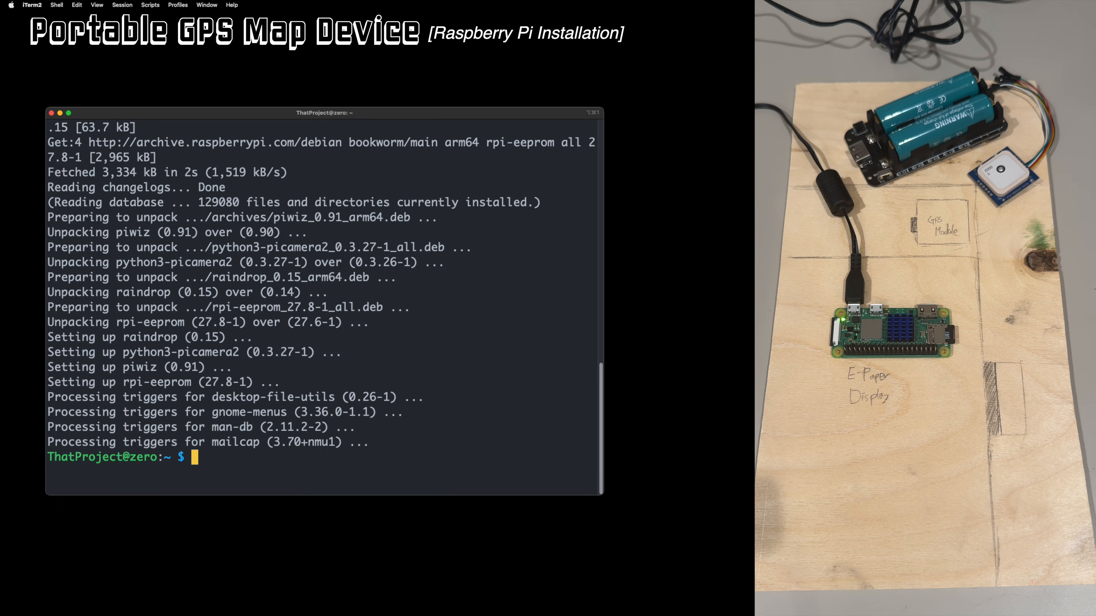
pyautogui.write('sudo shutdown -h now')
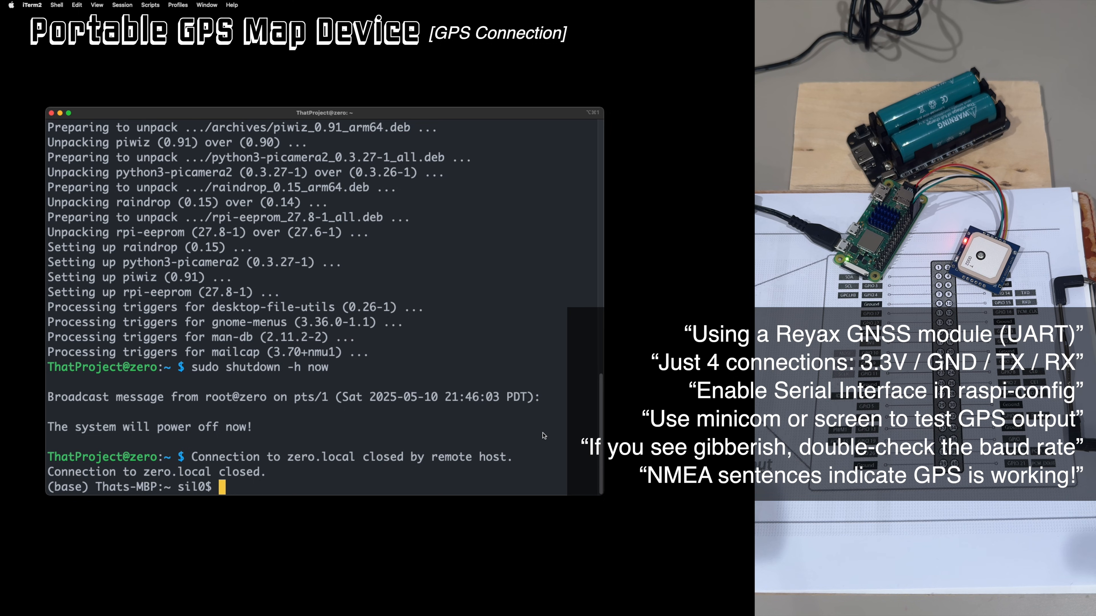
# Step: Reconnect over SSH, enable the serial port in raspi-config with login shell off, and reboot
pyautogui.write('ssh ThatProject@zero.local')
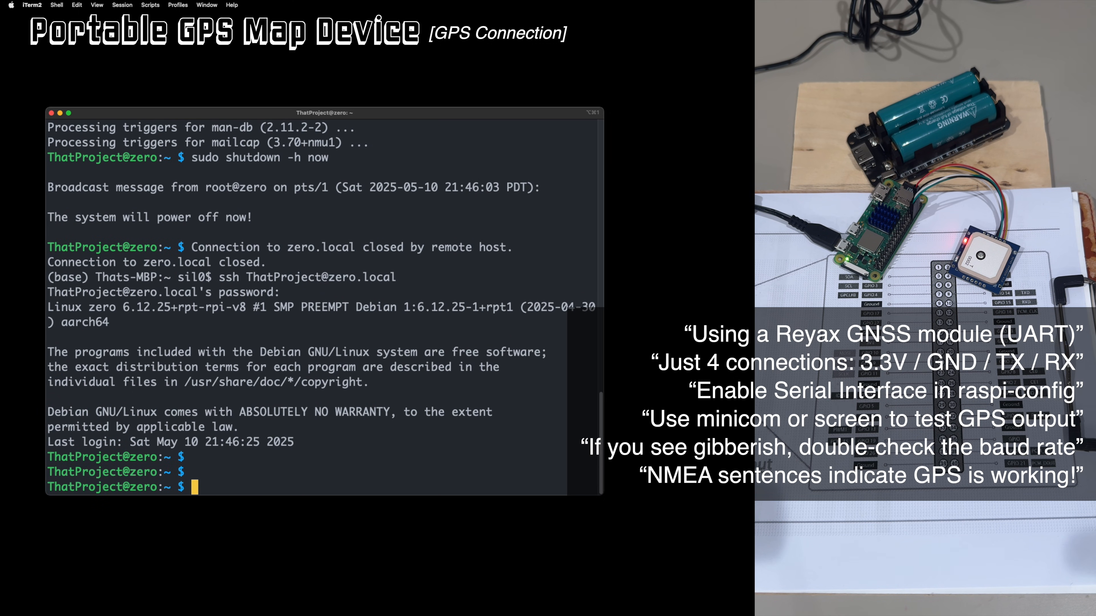
pyautogui.write('sudo ra')
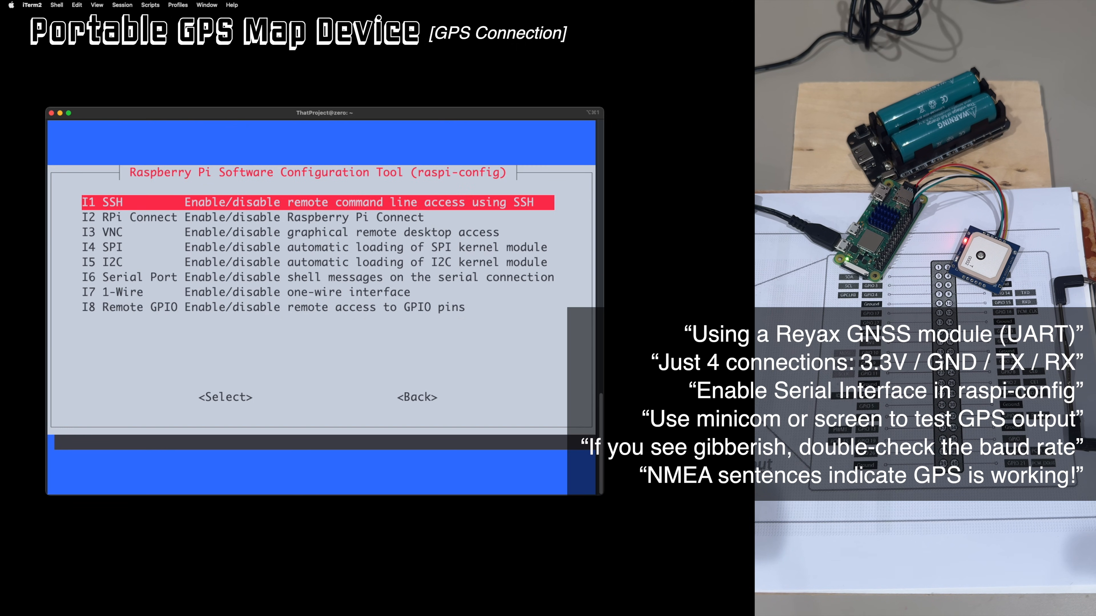
pyautogui.press('down')
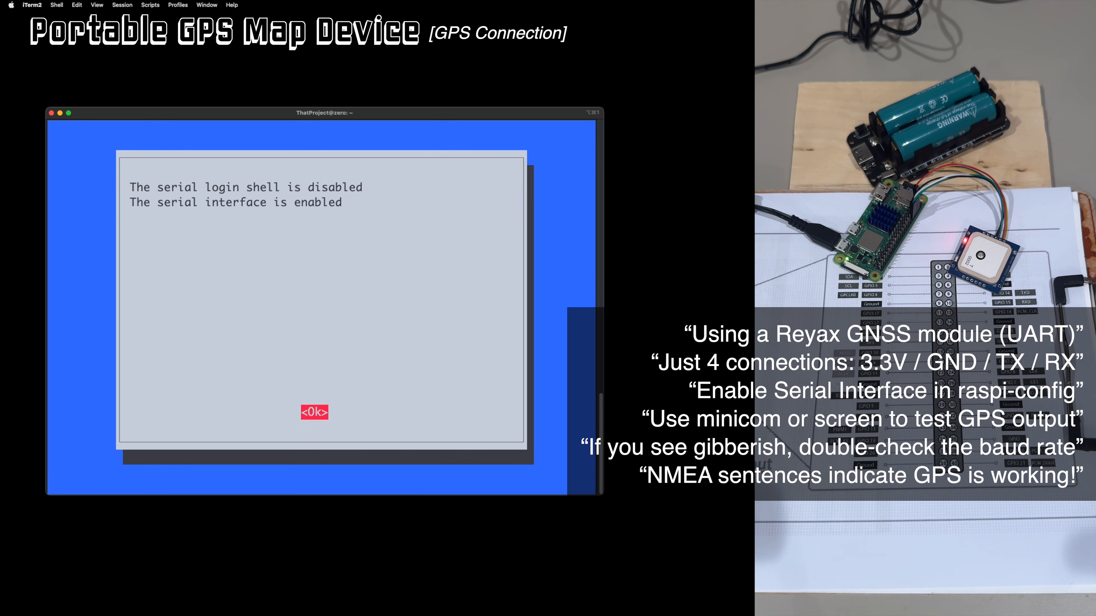
pyautogui.click(314, 414)
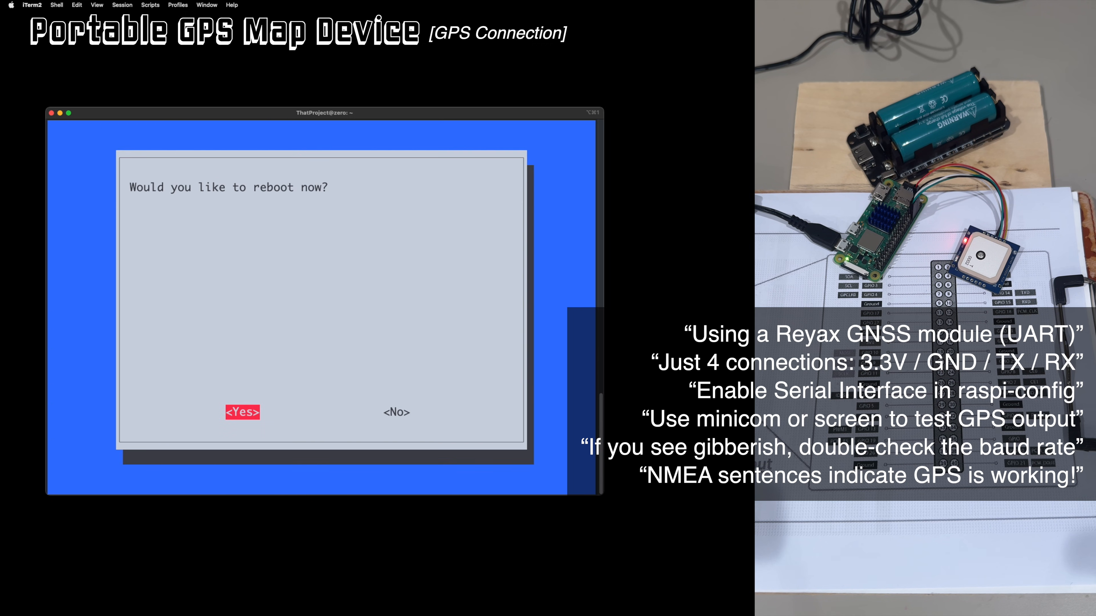
pyautogui.click(242, 412)
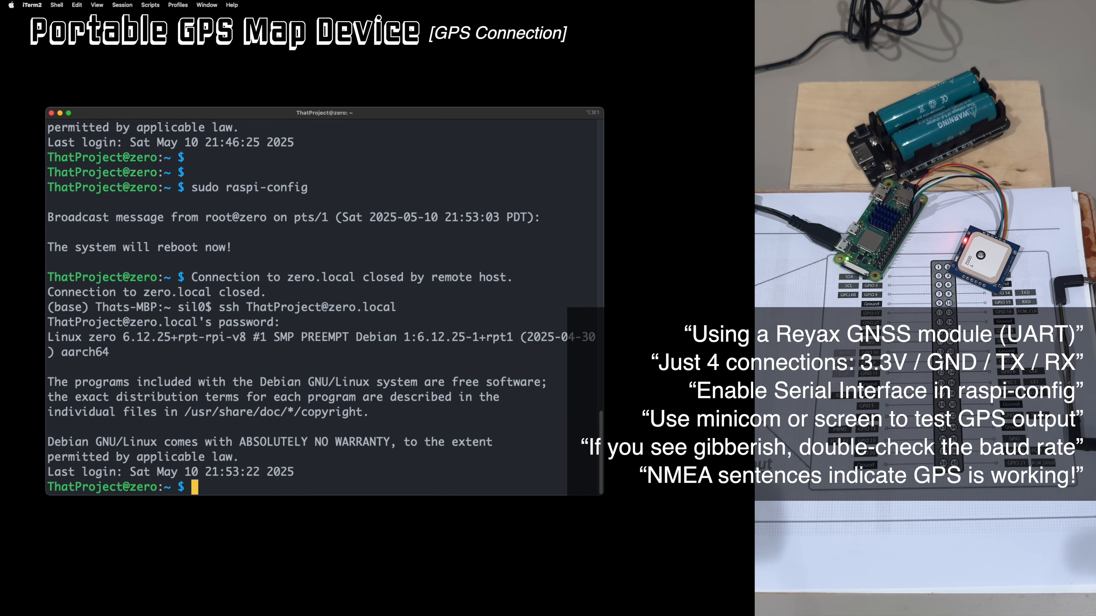
# Step: Install minicom and screen on the Pi with apt
pyautogui.write('sudo apt-get install minicom')
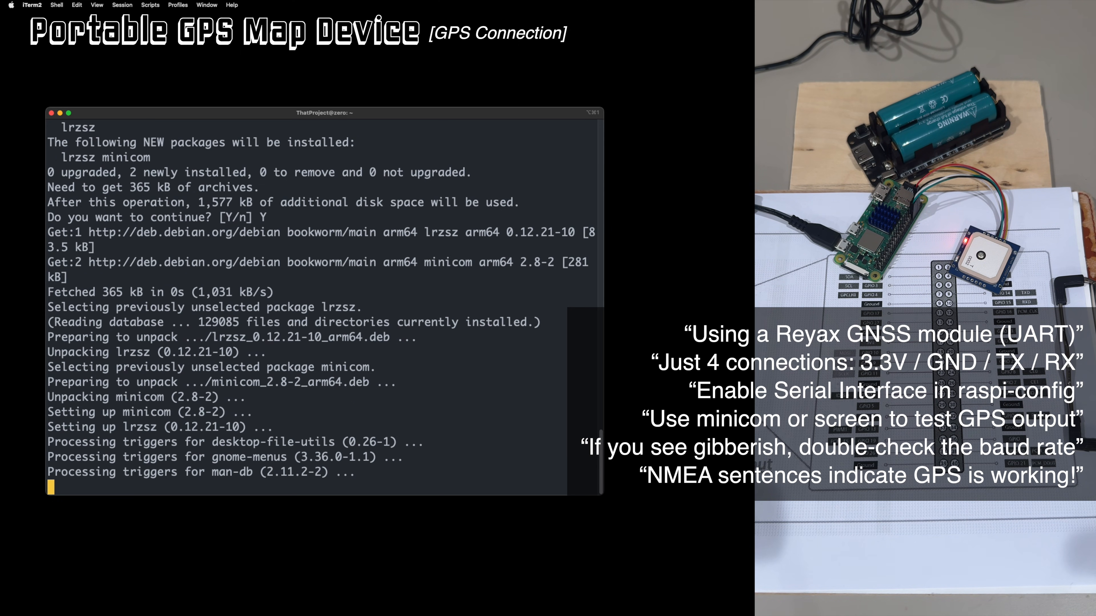
pyautogui.write('cl')
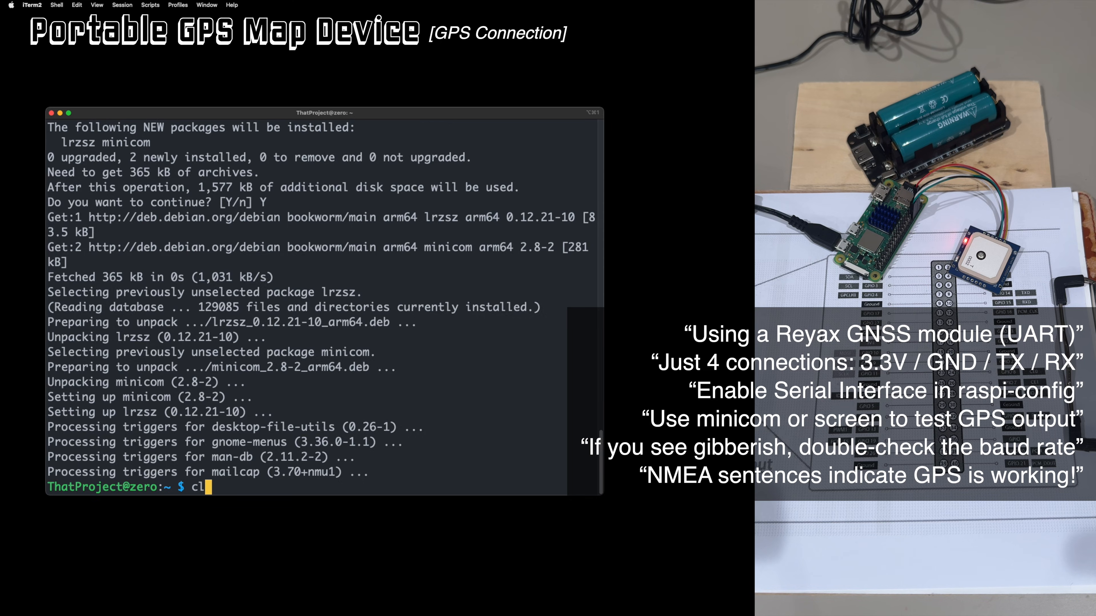
pyautogui.press('enter')
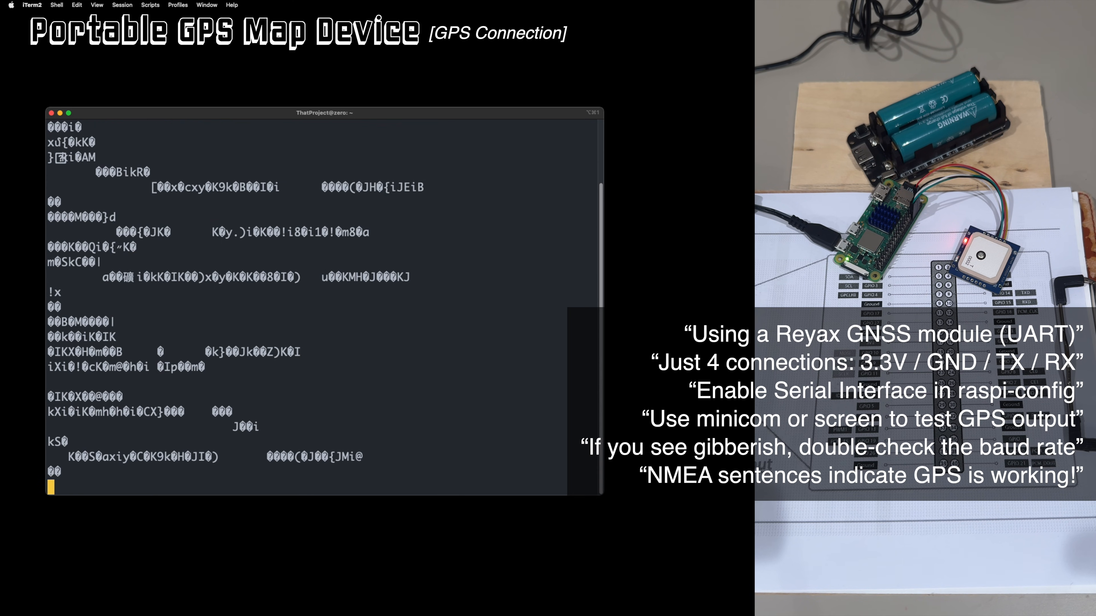
pyautogui.scroll(-3)
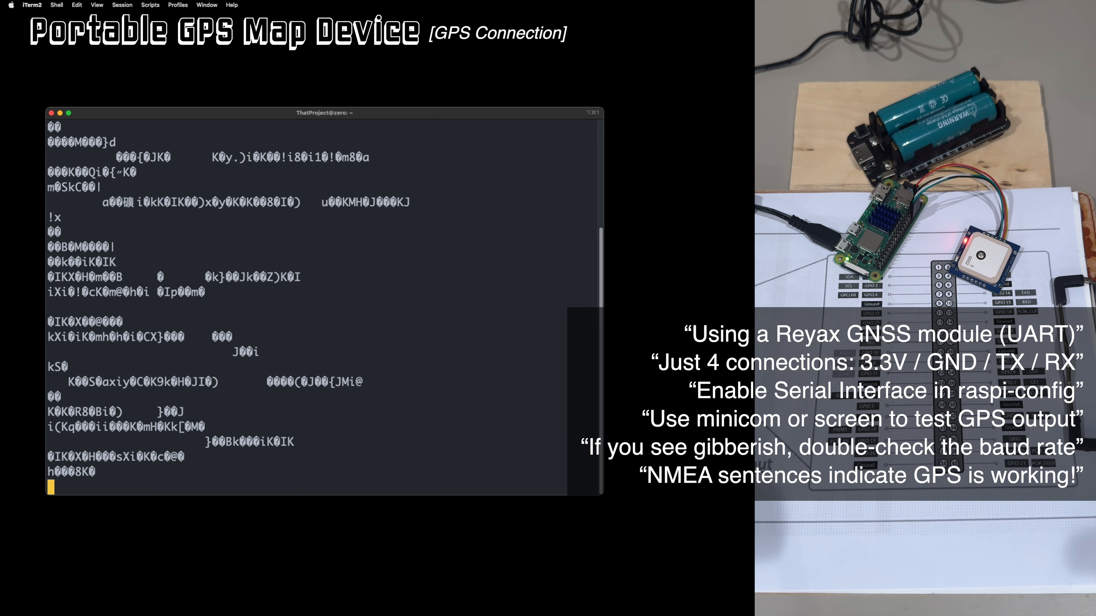
pyautogui.write('c')
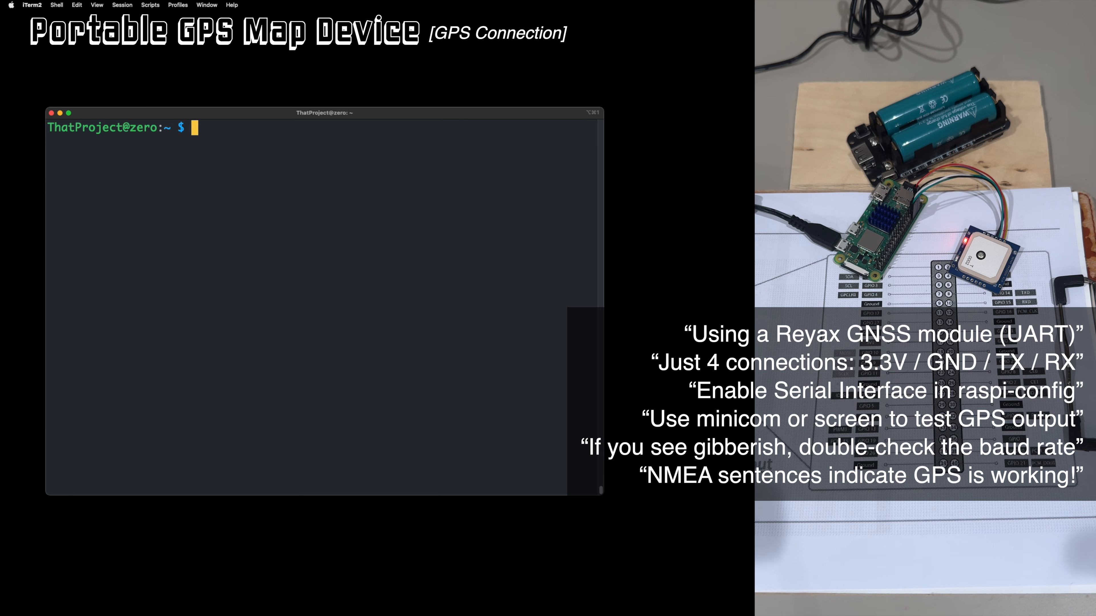
pyautogui.write('sudo apt install screen')
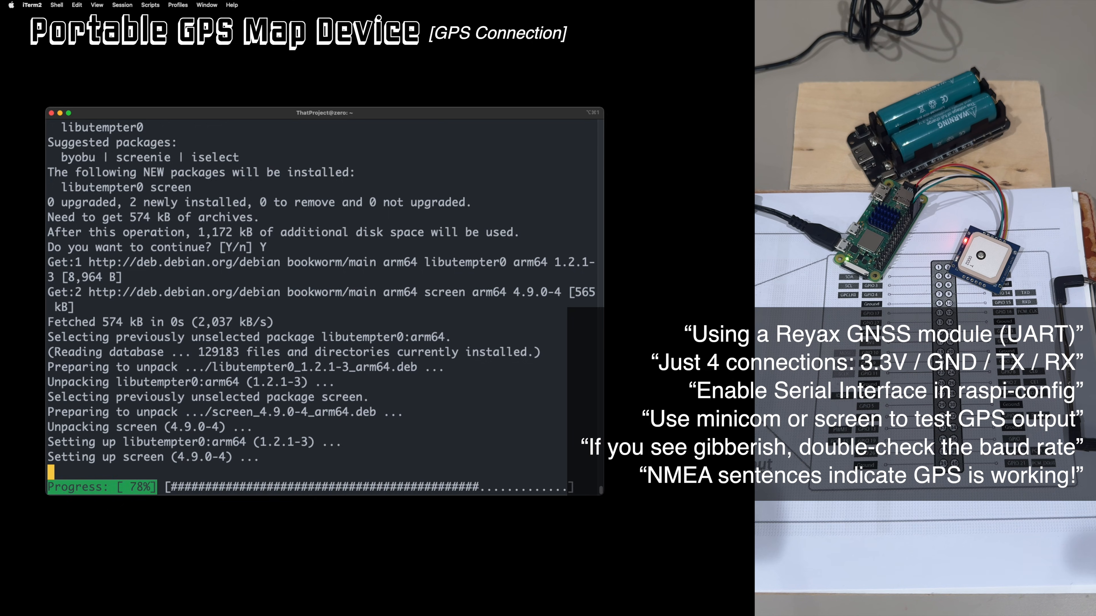
# Step: Start reading the GPS output with screen /dev/ttyS0
pyautogui.write('screen')
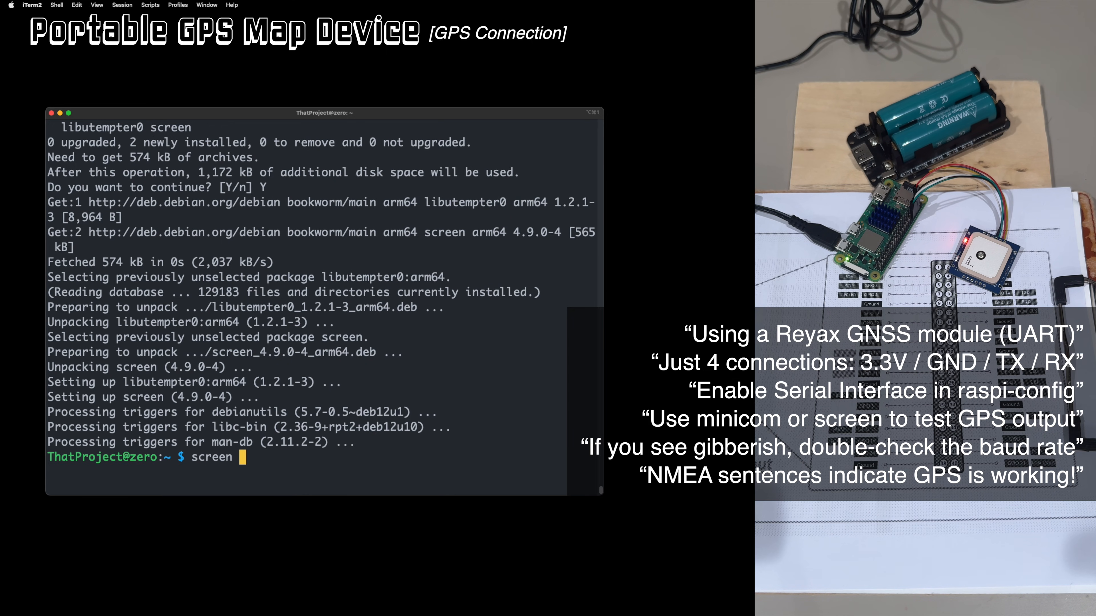
pyautogui.write('/dev/ttyS0')
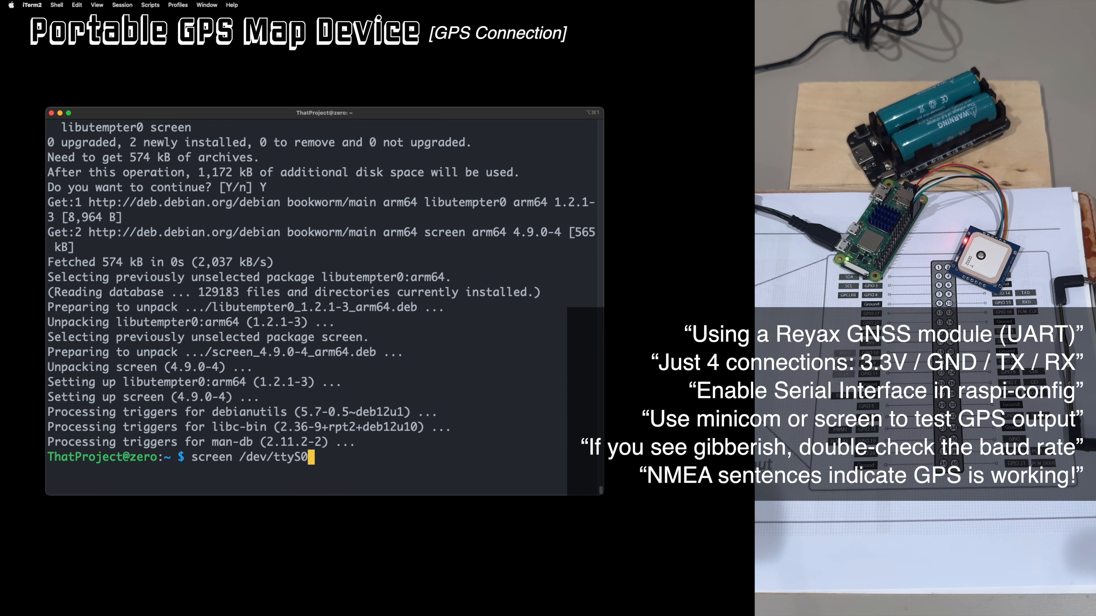
pyautogui.press('Return')
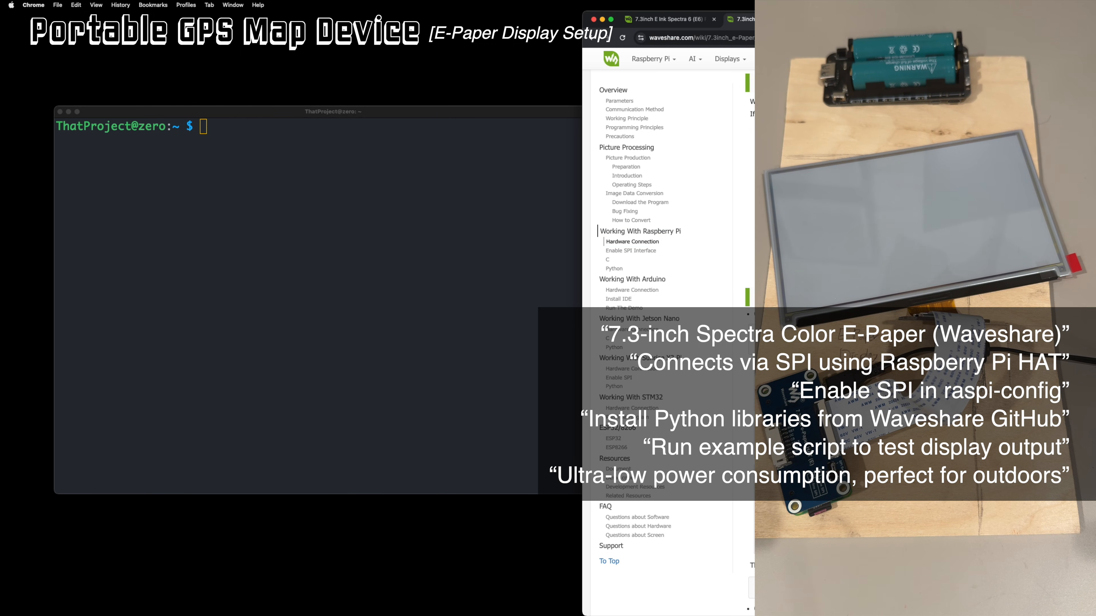
# Step: Enable the SPI interface in raspi-config and begin a sudo reboot
pyautogui.write('sudo raspi-config')
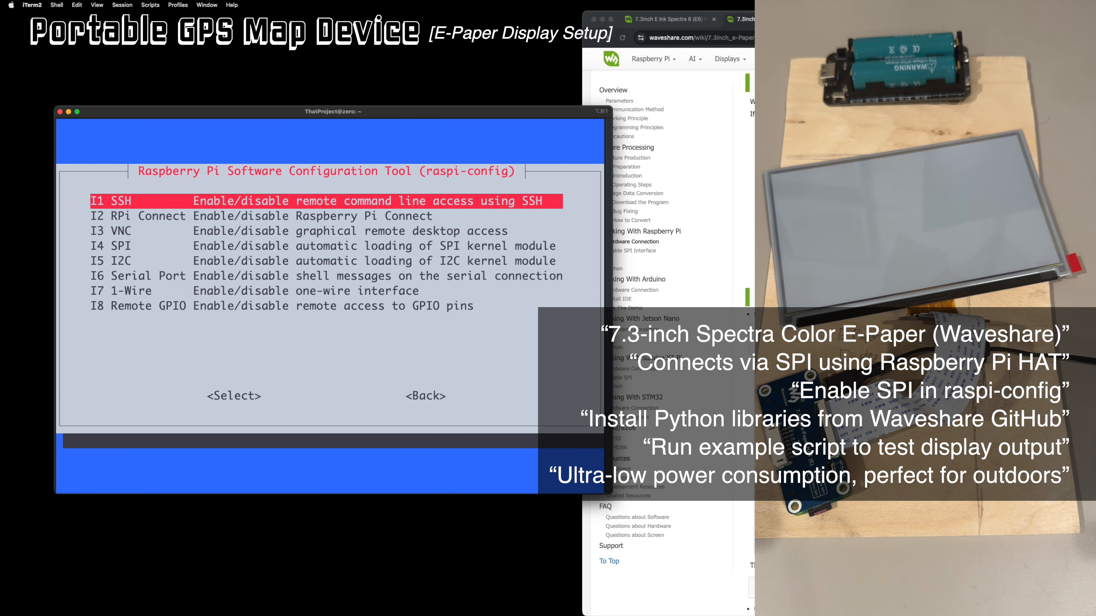
pyautogui.press('Down')
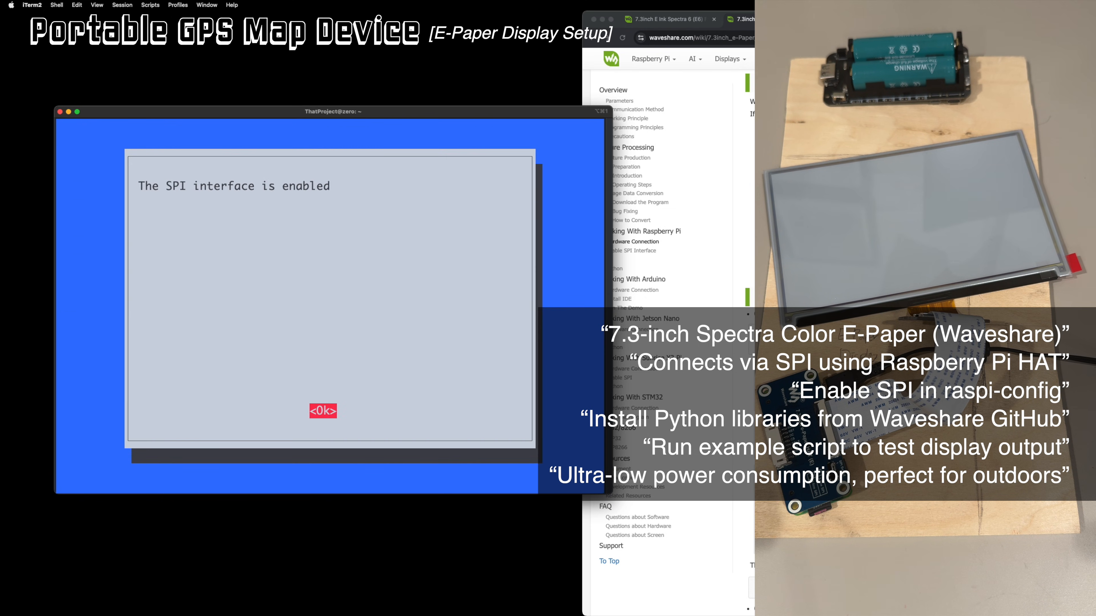
pyautogui.click(322, 411)
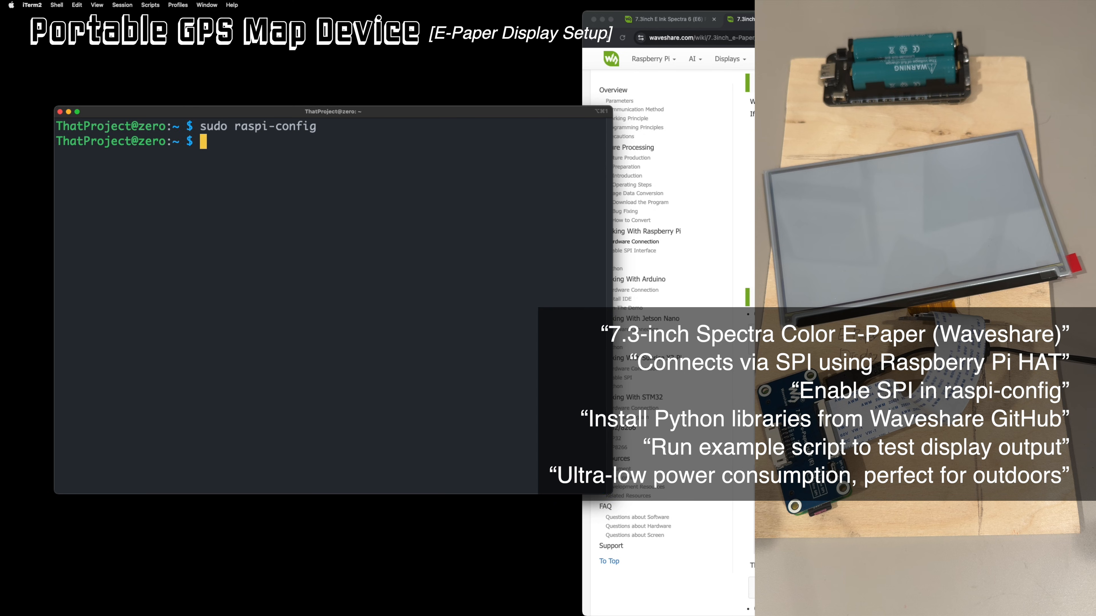
pyautogui.write('sudo reb')
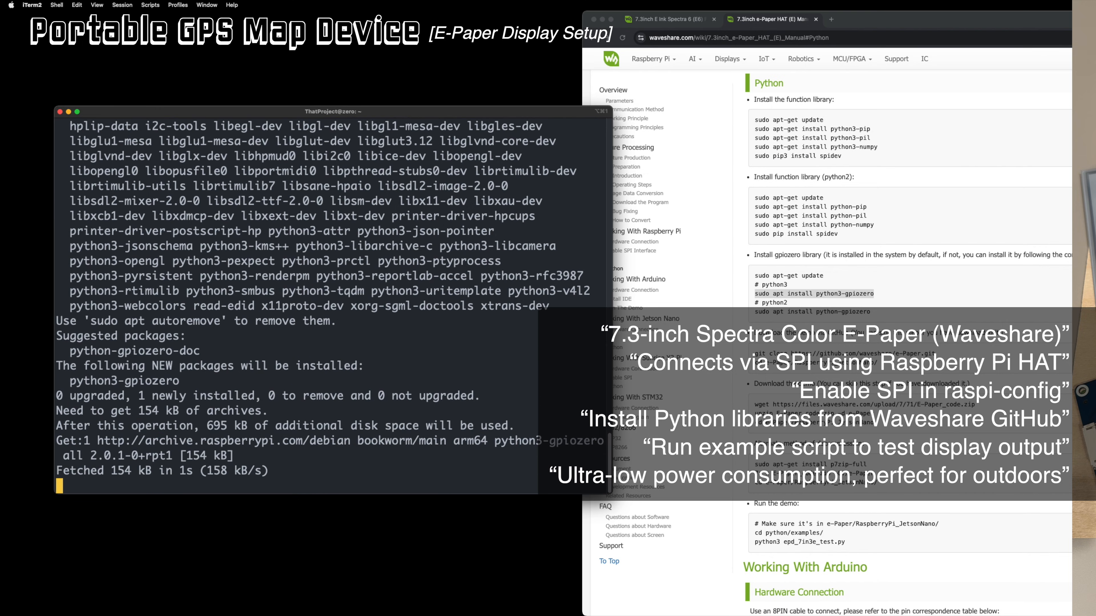
pyautogui.write('git clone https://github.com/waveshare/e-Paper.git')
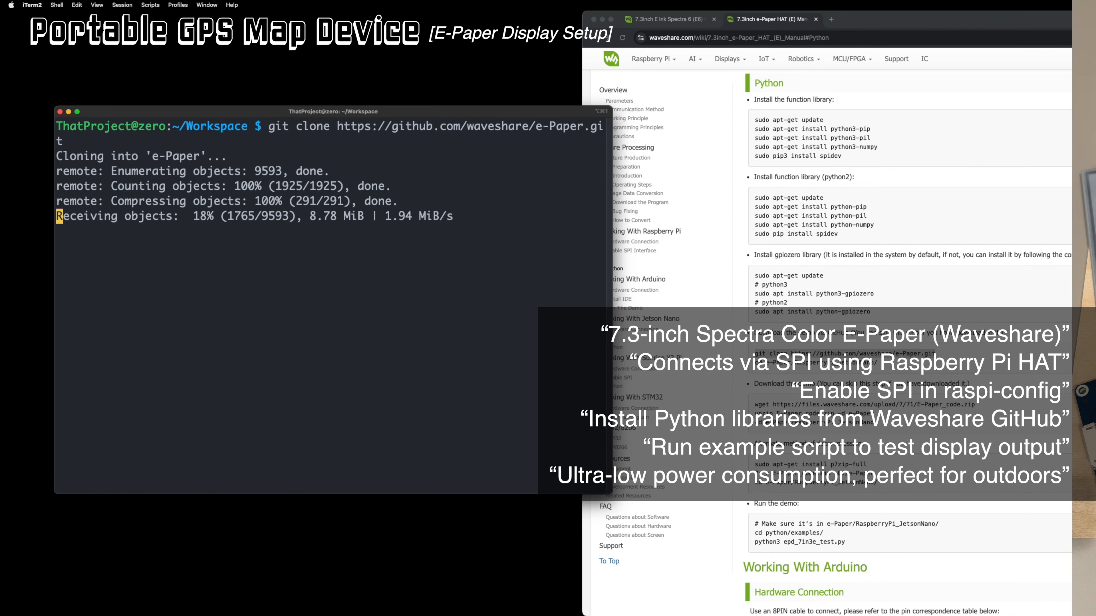